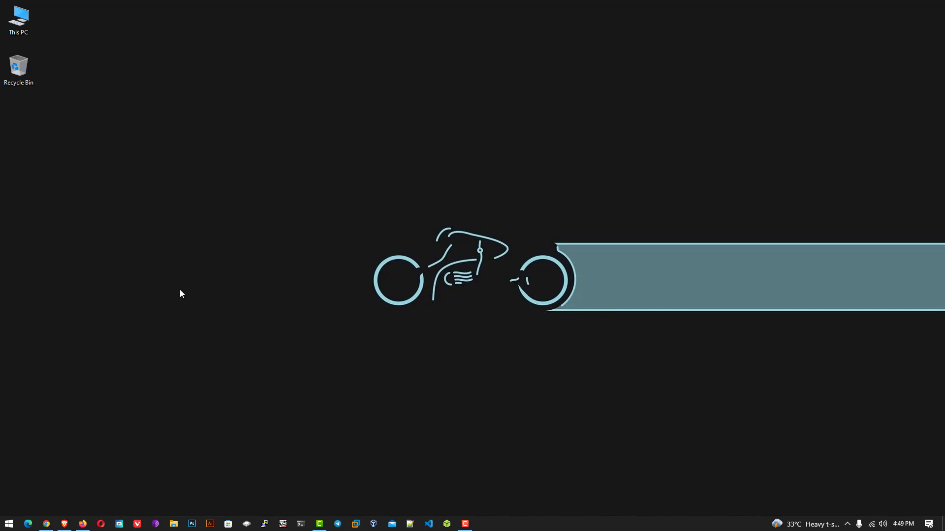
mouse_move(86, 501)
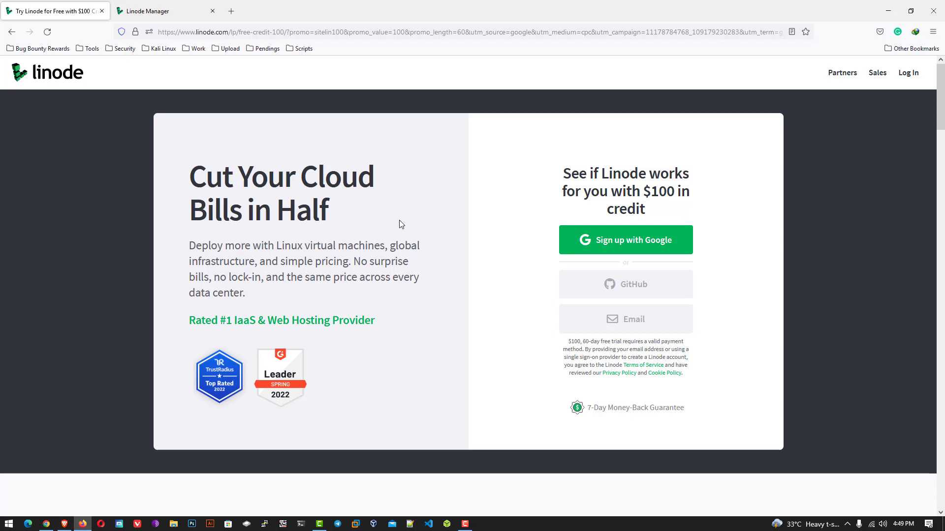
mouse_move(400, 228)
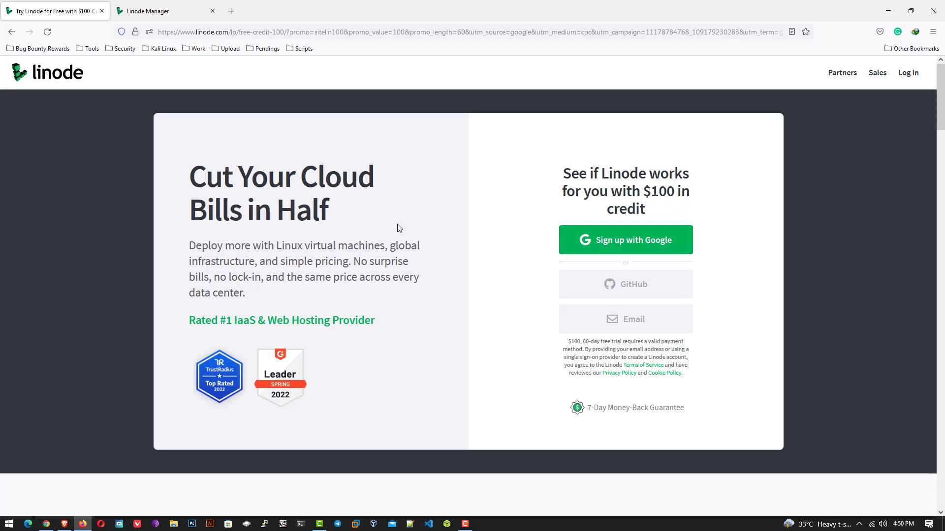
mouse_move(397, 230)
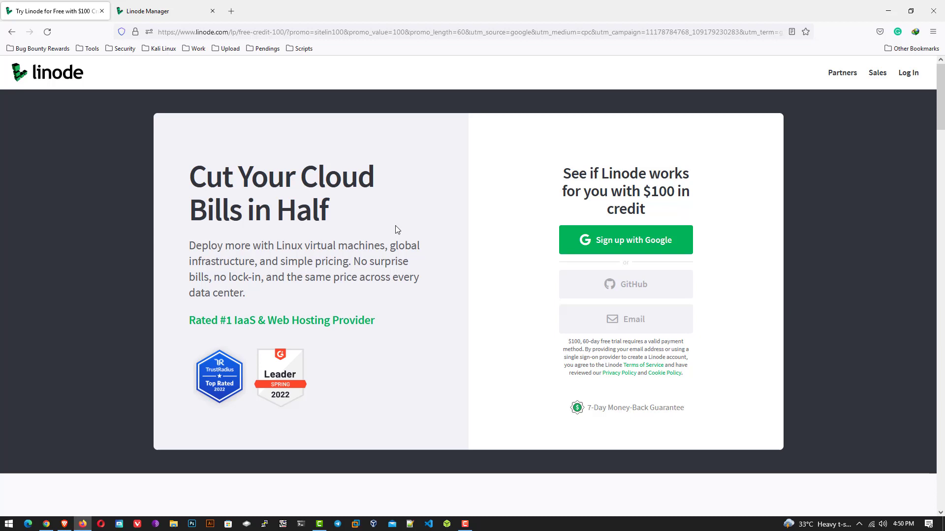
mouse_move(72, 107)
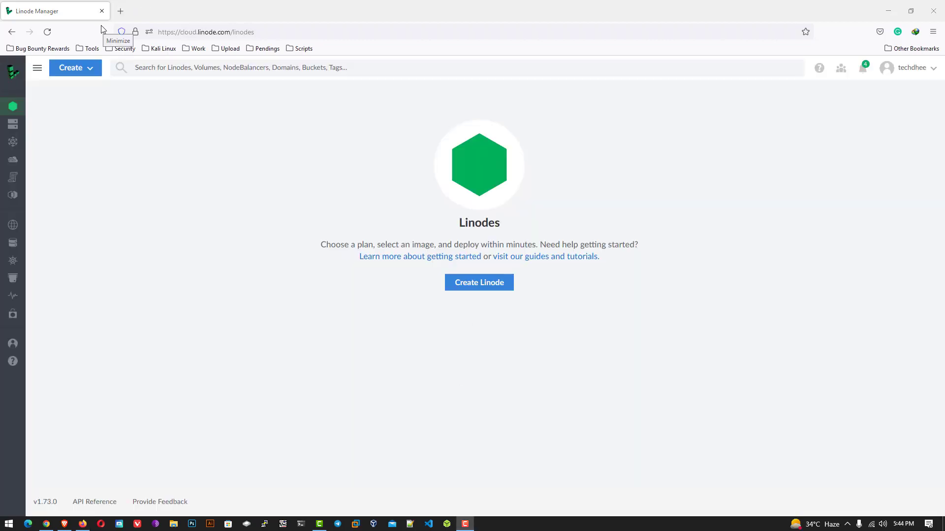
mouse_move(494, 400)
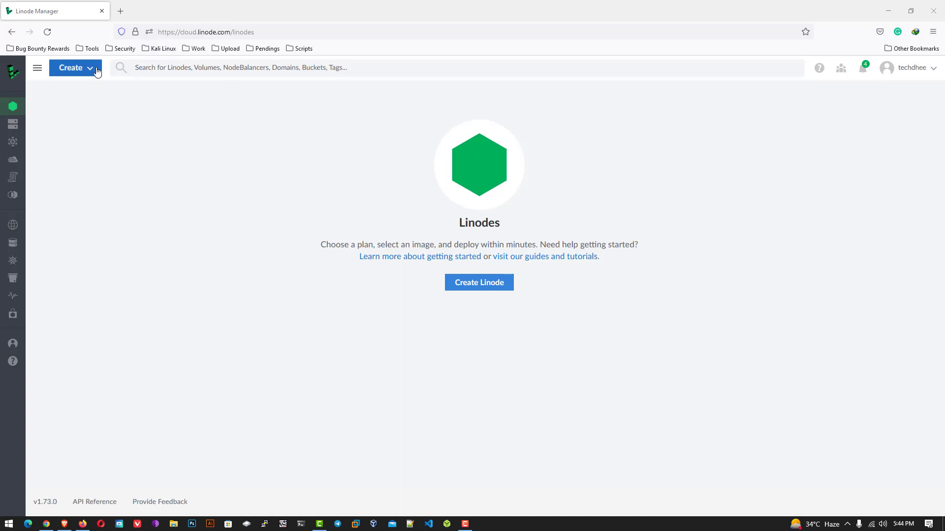
Choose Marketplace from the Create menu to browse one-click apps
click(74, 68)
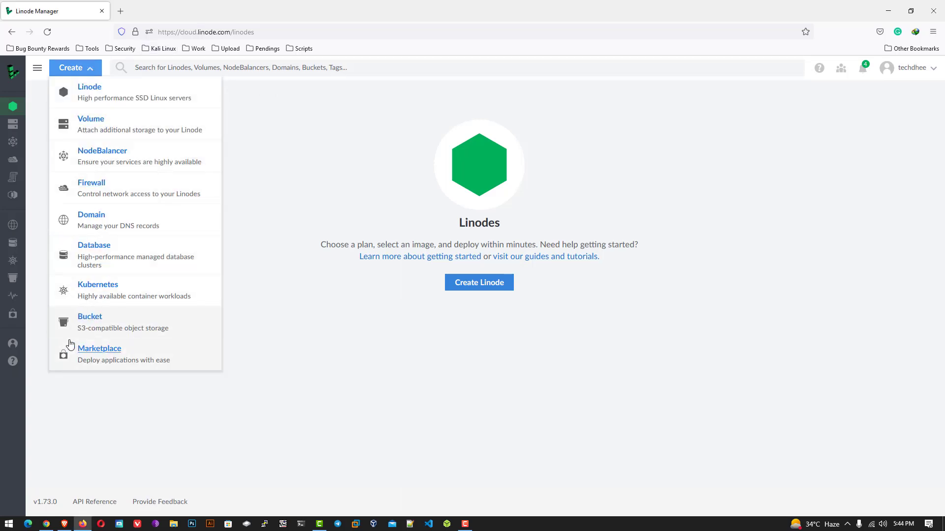
click(98, 349)
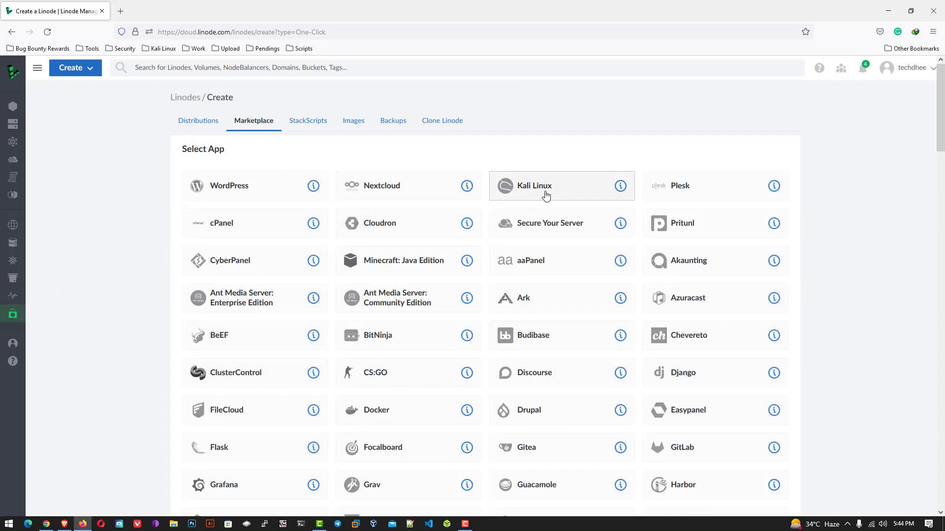
Select the Kali Linux app and set VNC user 'techdhee' with a password
click(525, 195)
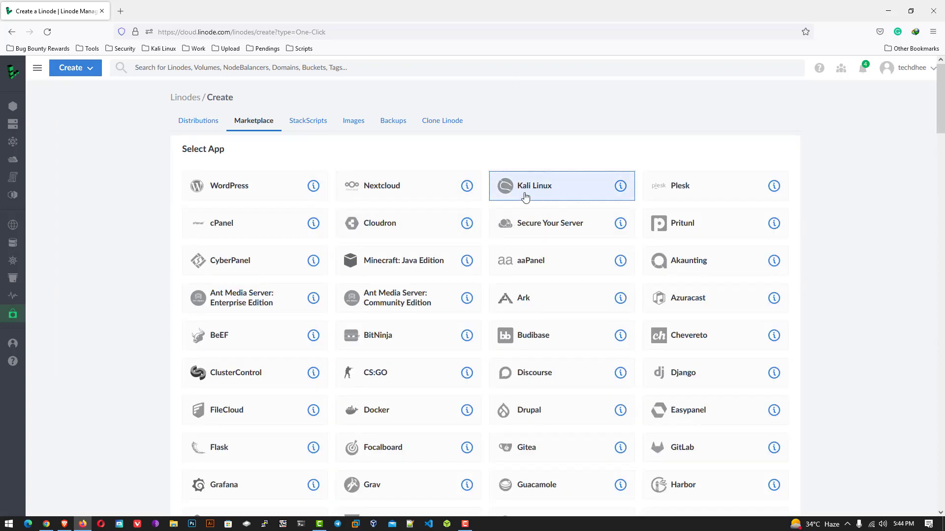
click(534, 186)
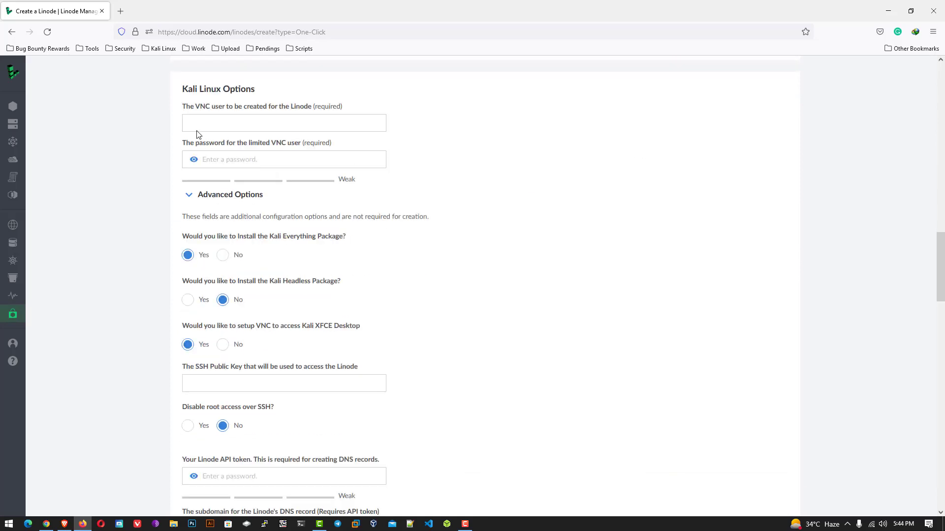
click(283, 122)
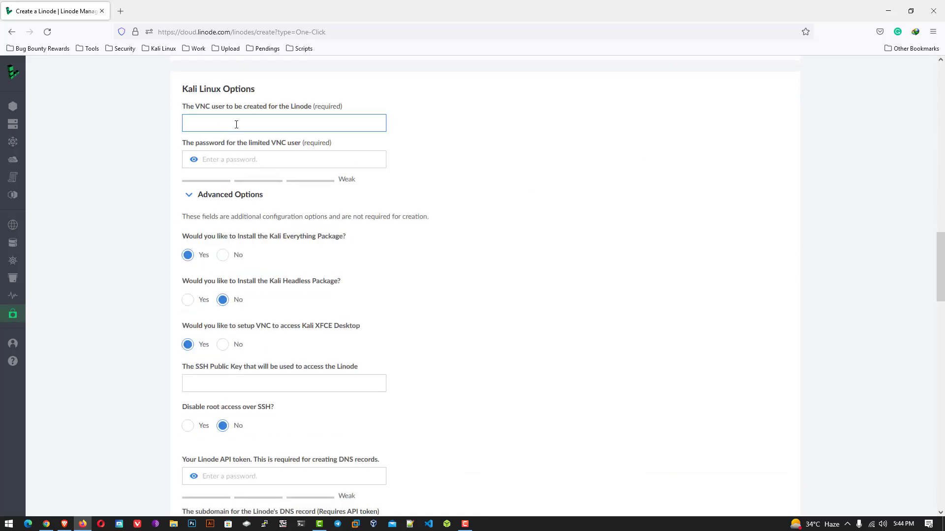
text(techdhee)
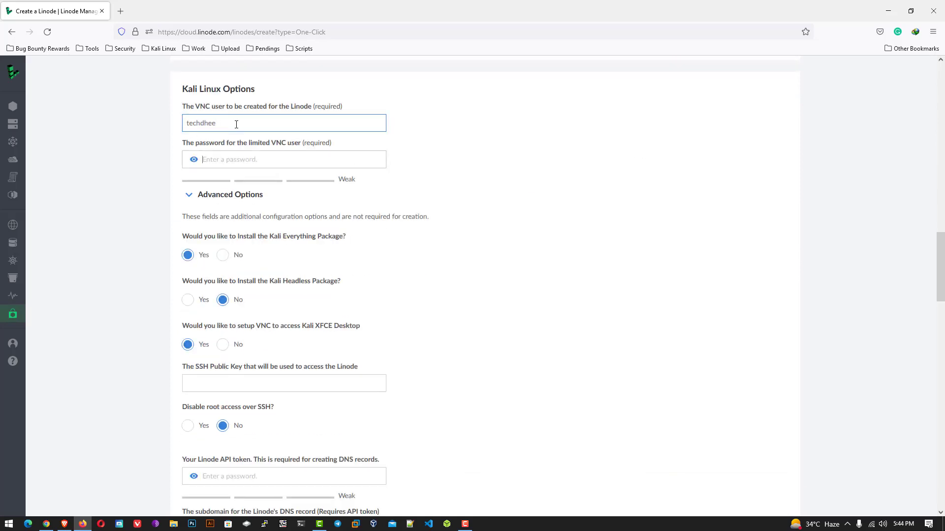
text(••••)
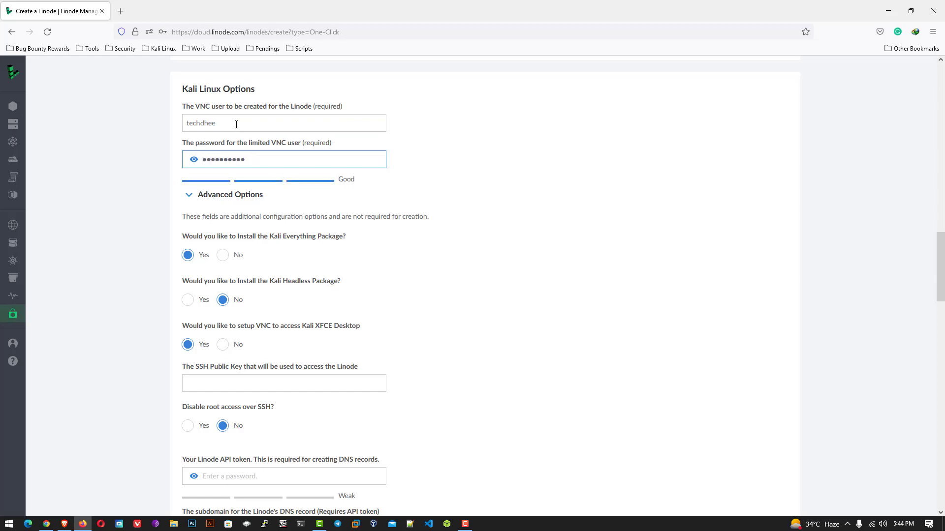
Set 'Install the Kali Headless Package' to Yes
scroll(down, 3)
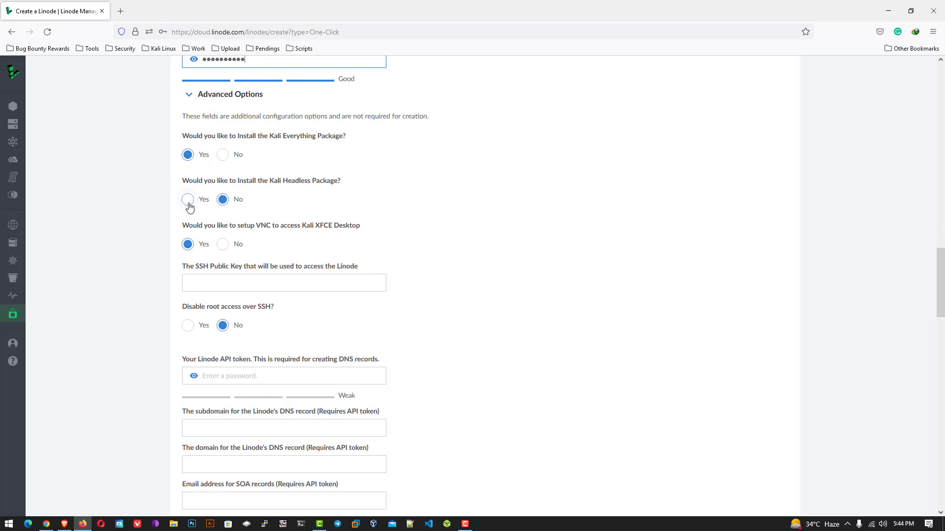
click(187, 199)
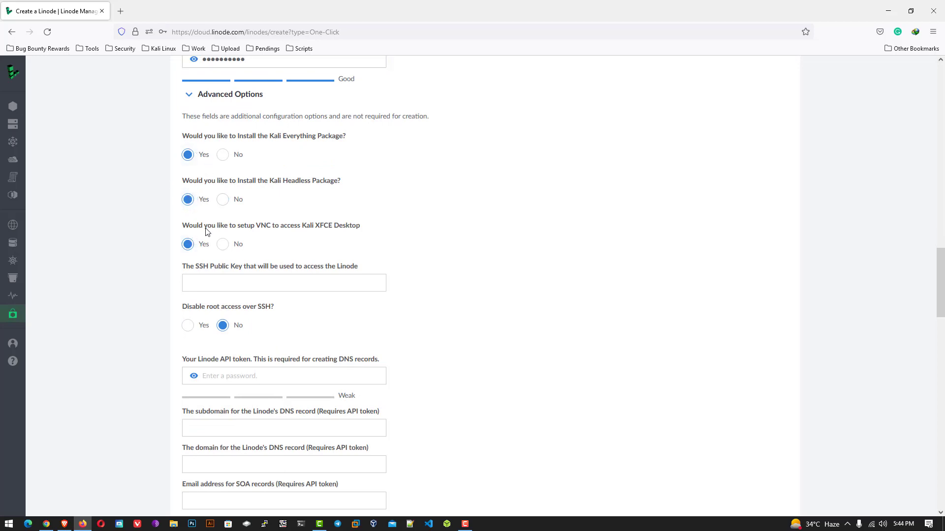
scroll(down, 3)
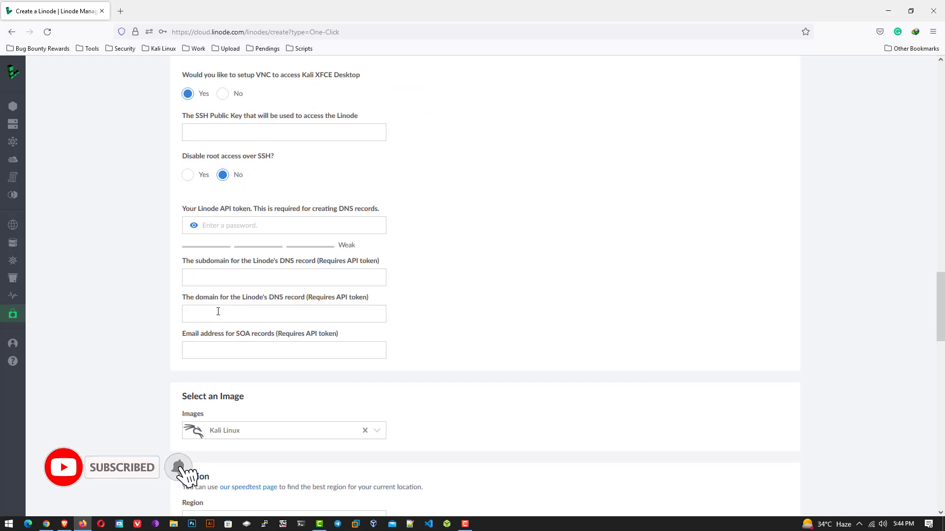
scroll(down, 3)
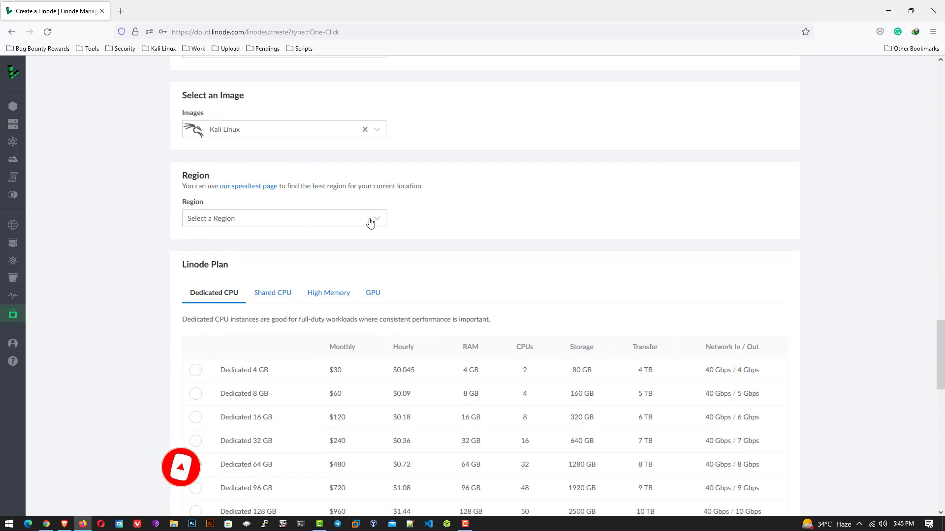
Choose region Mumbai, IN and the shared CPU Linode 4 GB plan
click(282, 218)
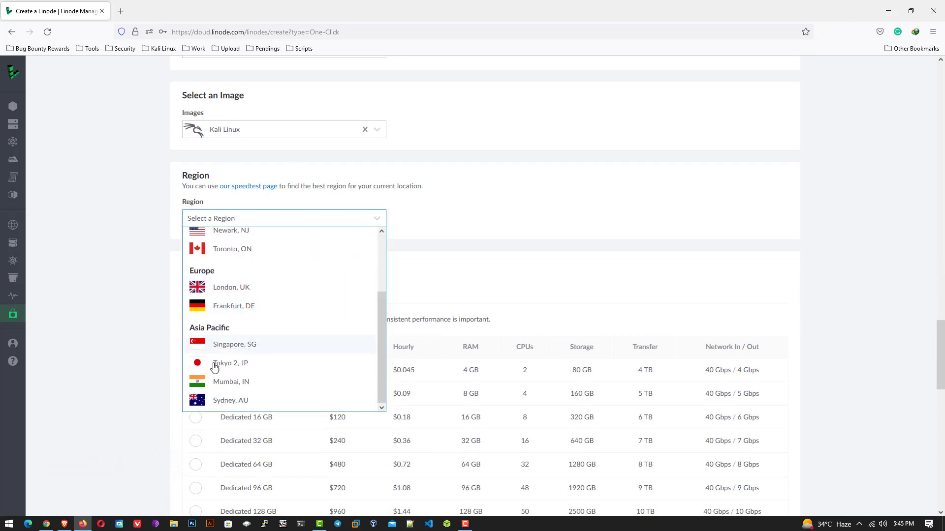
click(231, 381)
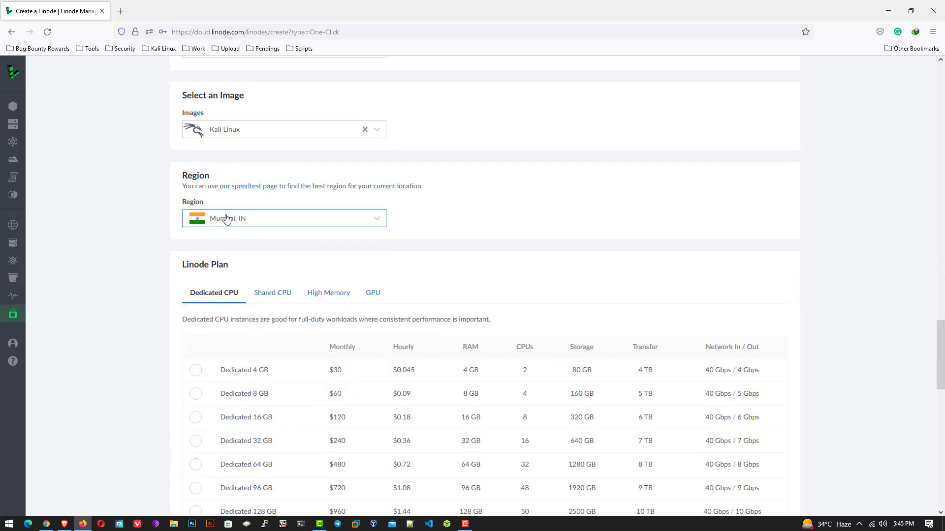
scroll(down, 3)
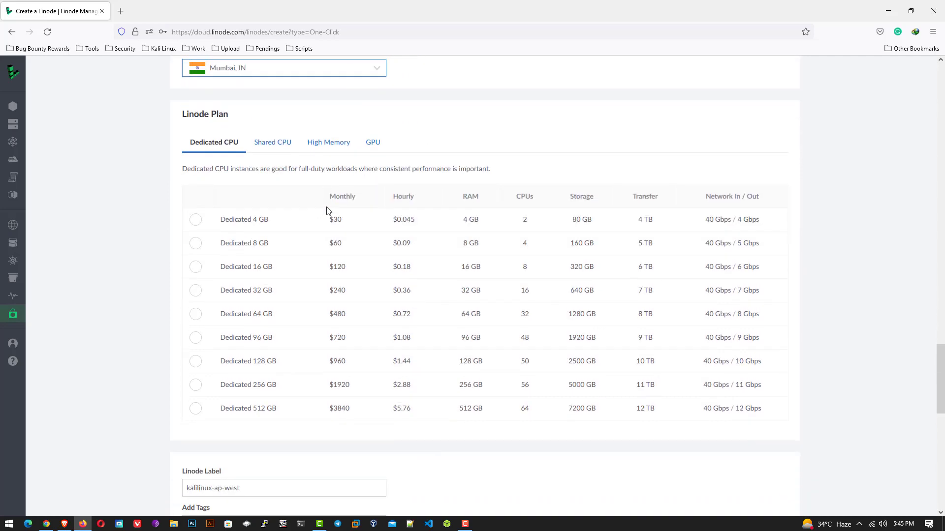
mouse_move(199, 340)
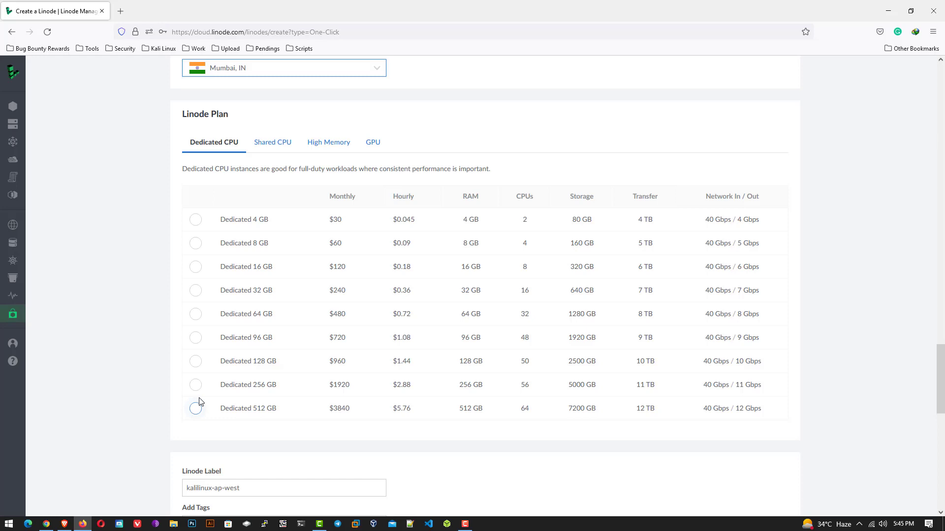
click(271, 142)
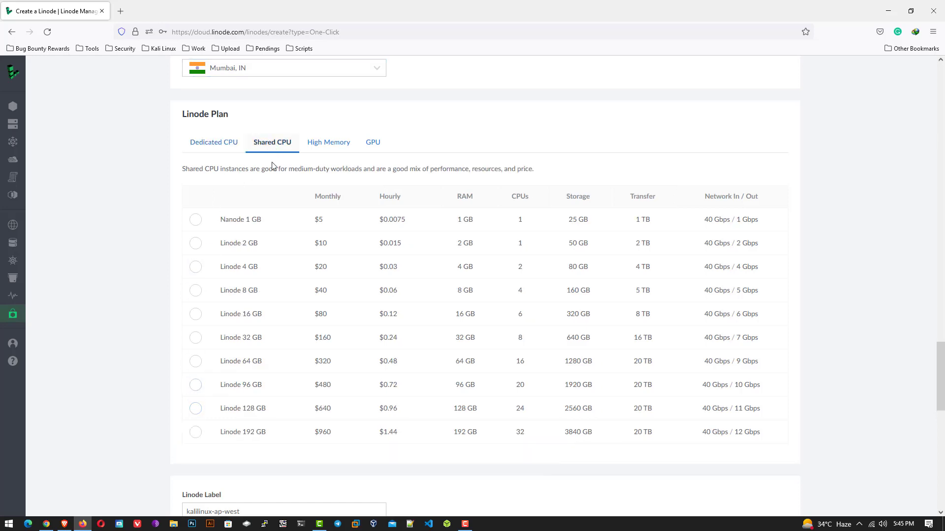
mouse_move(212, 161)
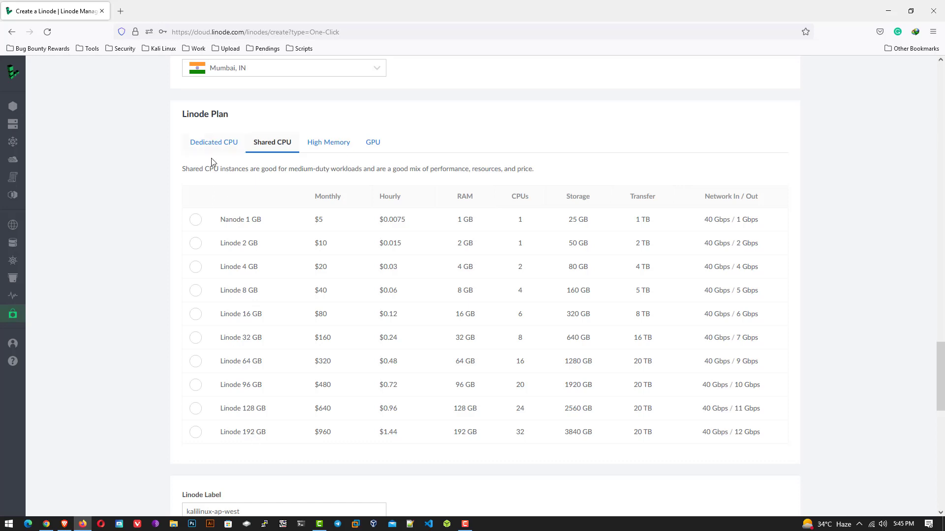
click(195, 267)
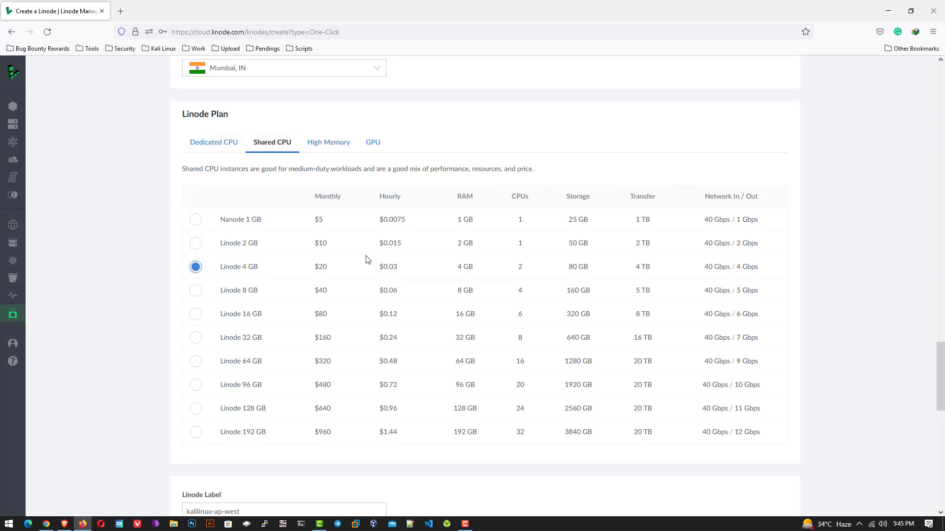
mouse_move(210, 287)
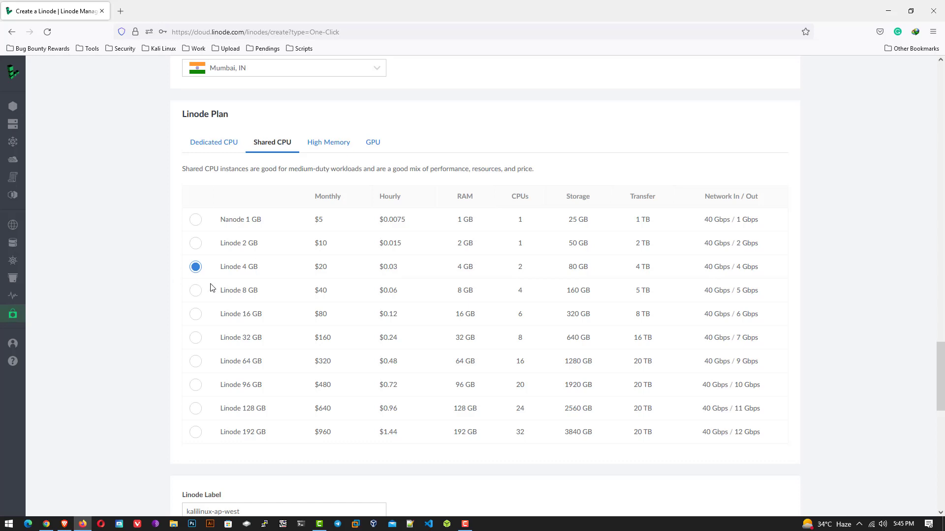
Submit the form with Create Linode to start provisioning the Kali server
scroll(down, 3)
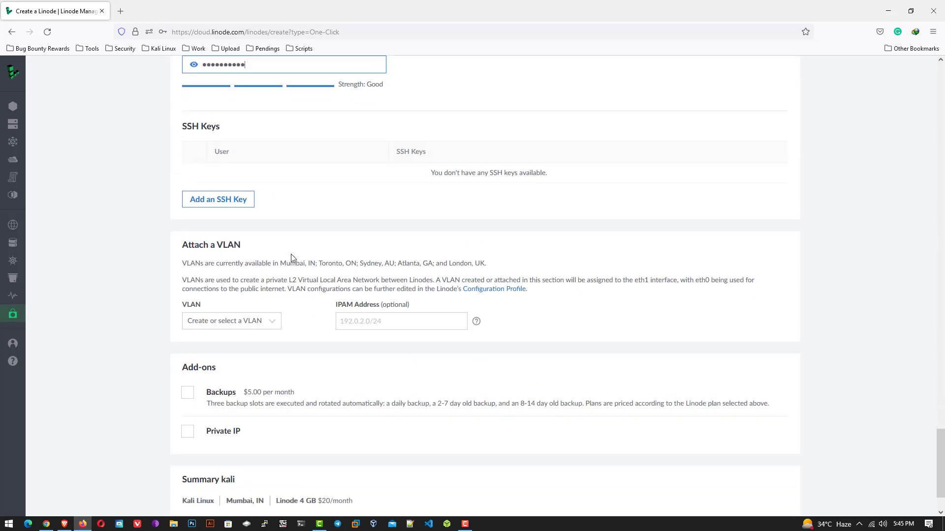
scroll(down, 3)
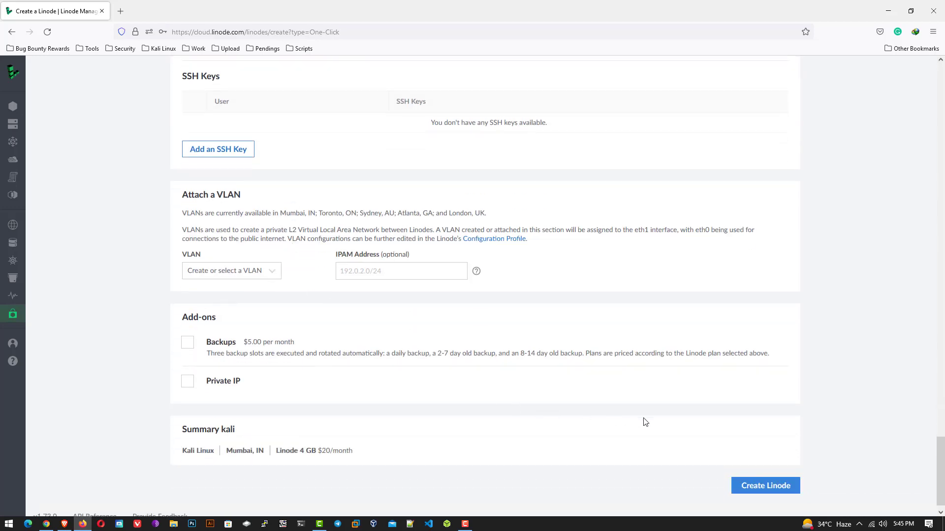
click(765, 486)
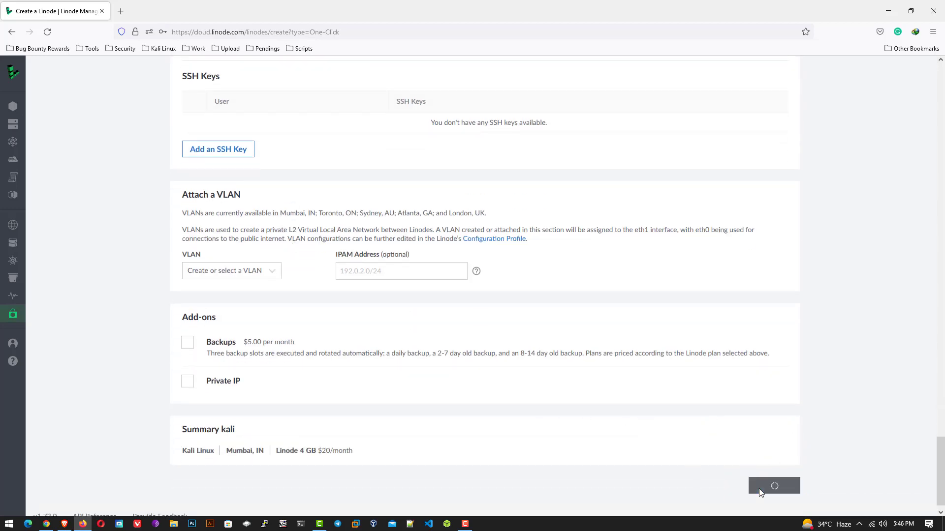
click(773, 486)
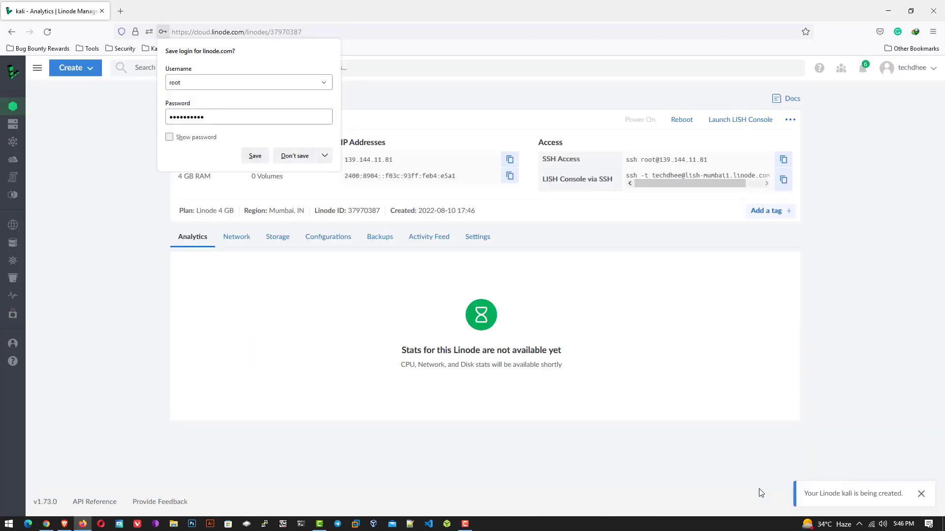
Decline Firefox's save-login prompt and launch the LISH console for the kali Linode
click(295, 156)
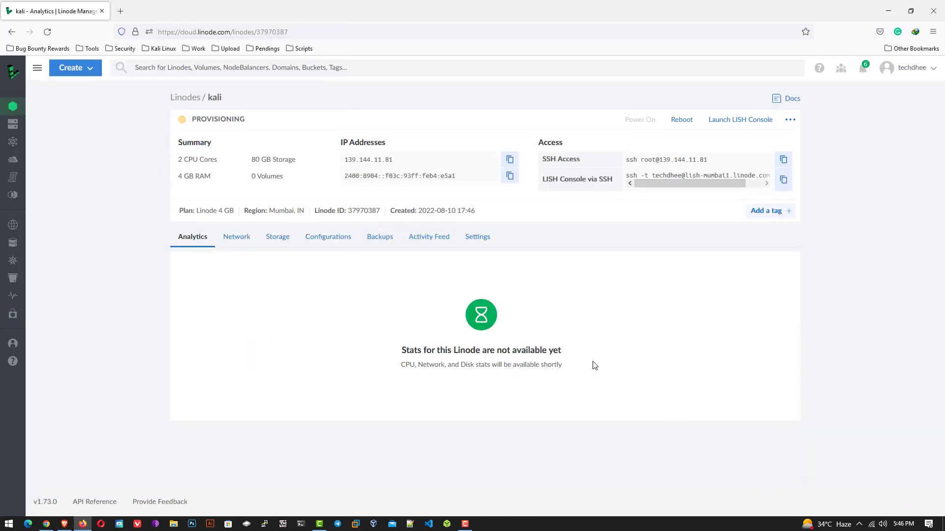
mouse_move(728, 123)
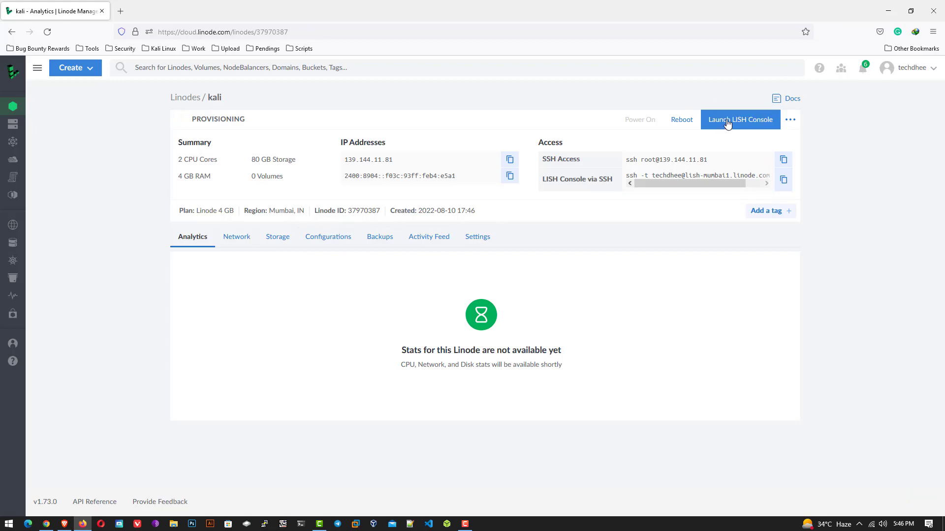
click(740, 119)
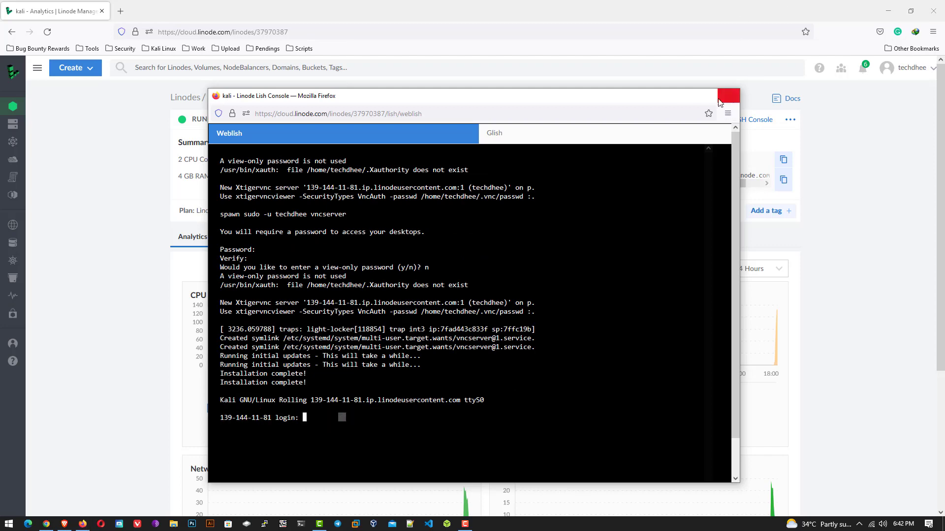
Copy the Linode's public IPv4 address 139.144.11.81
click(729, 96)
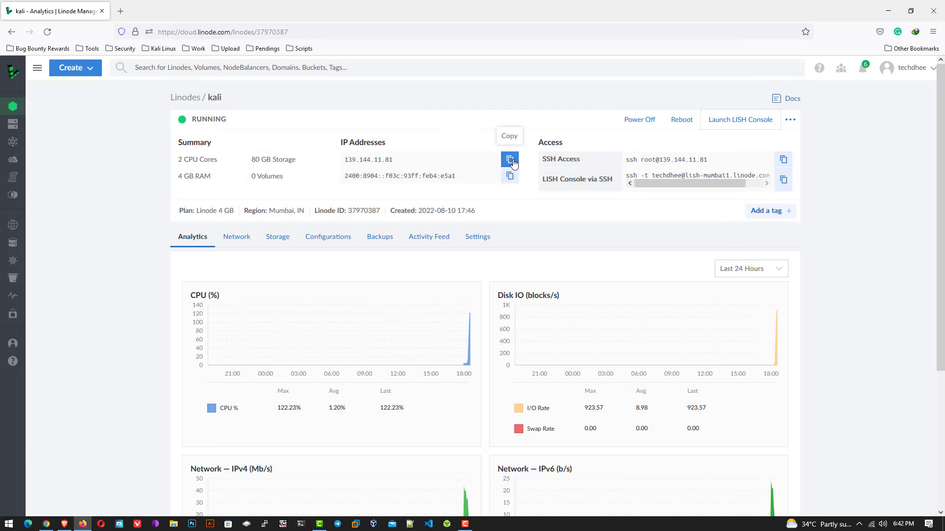
click(37, 68)
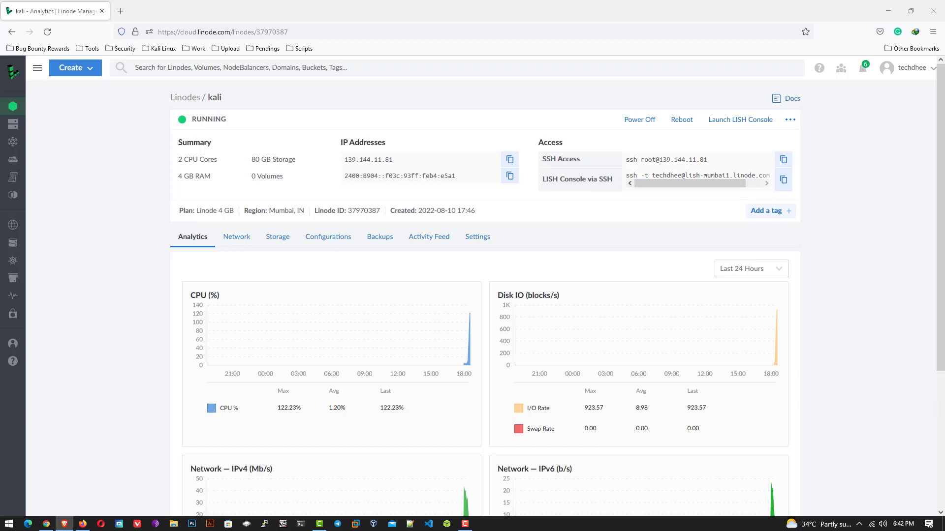
mouse_move(390, 169)
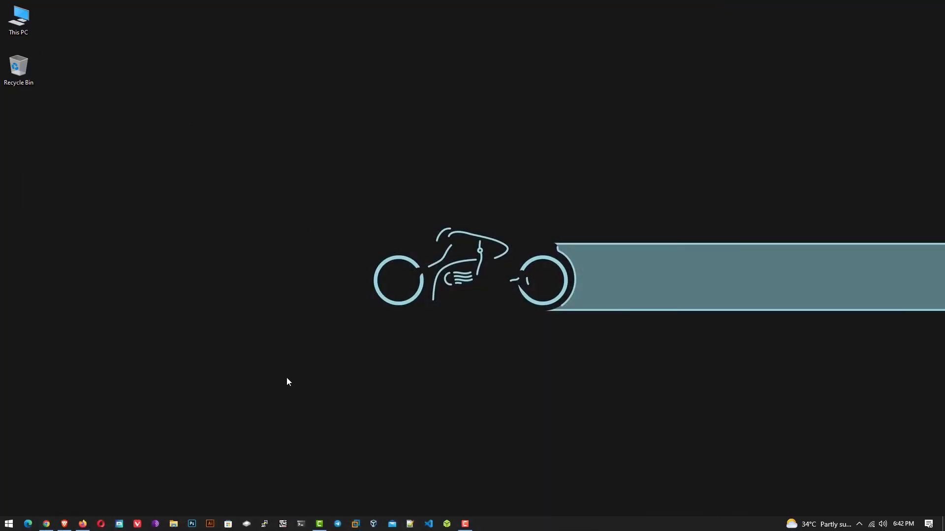
In cmd, run ssh -L 61000:localhost:5901 -N -l techdhee 139.144.11.81
text(cmd)
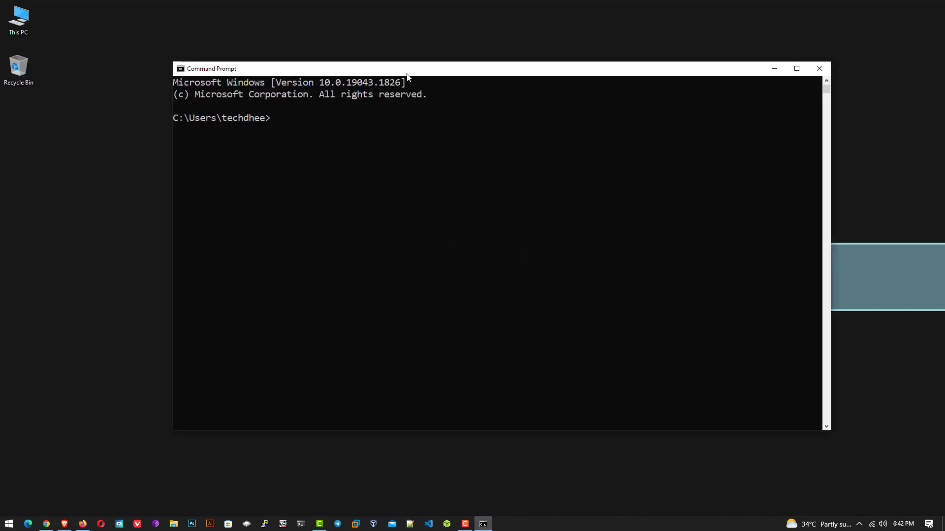
text(ssh -L)
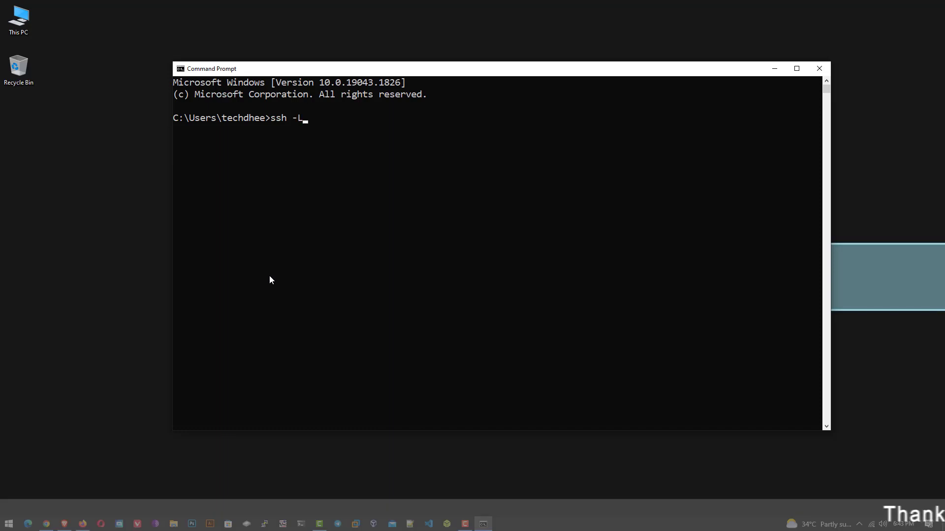
text(6100)
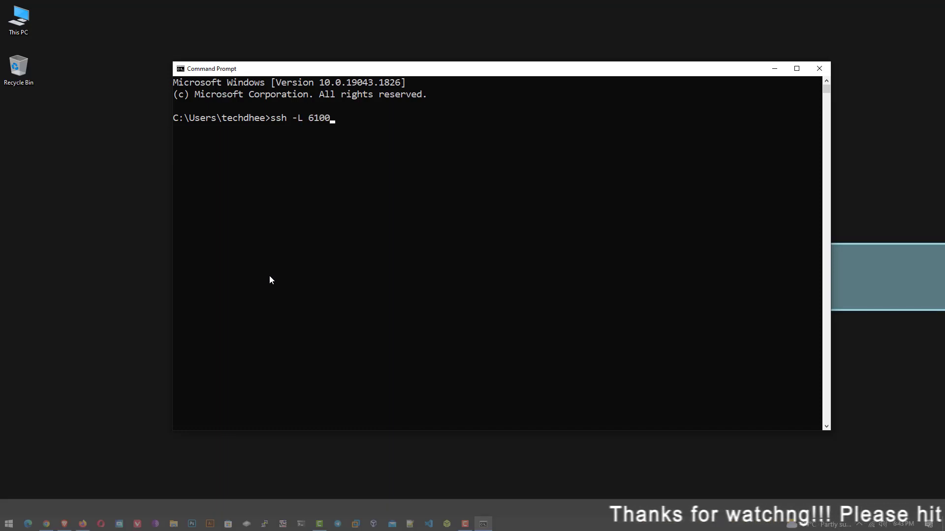
text(0:)
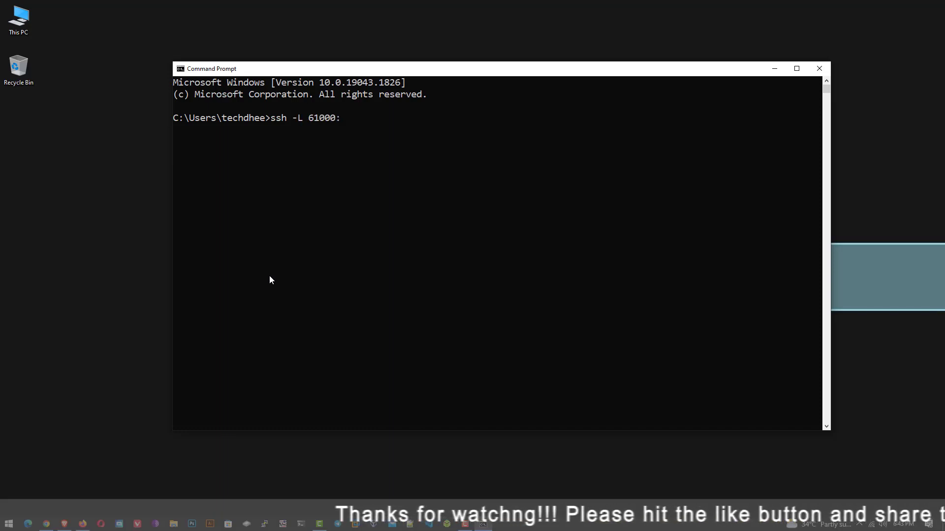
text(localhos)
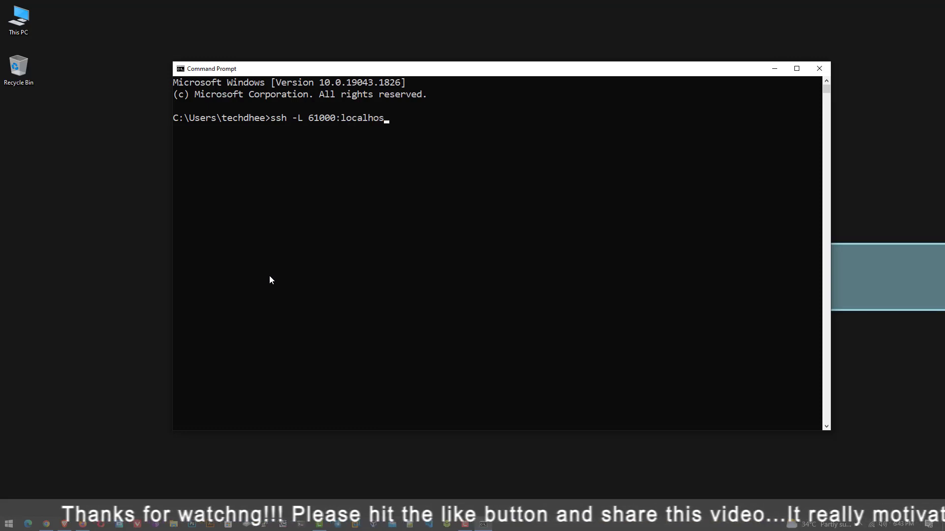
text(t:5901 -N -)
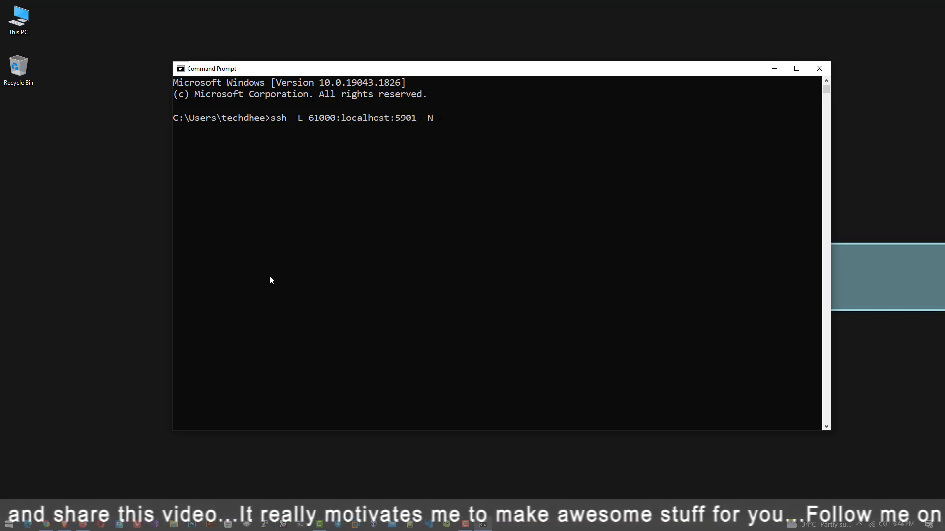
text(l)
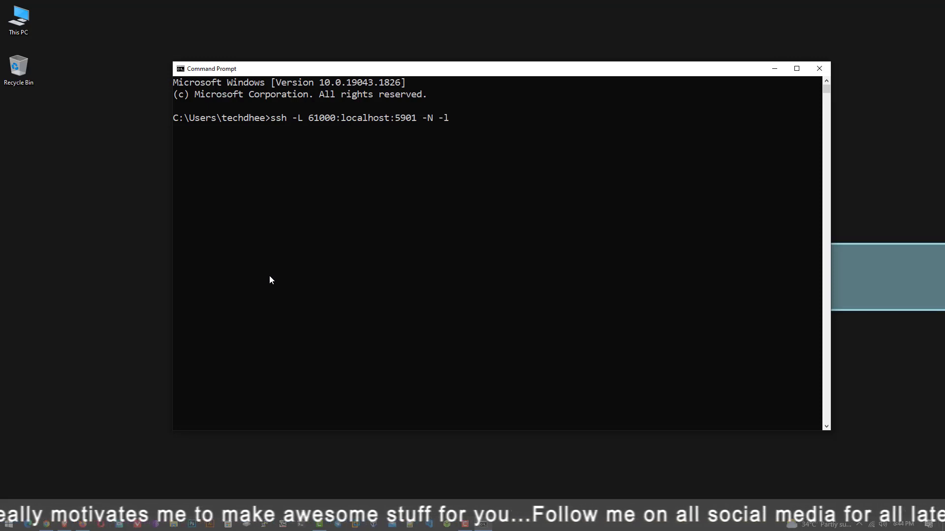
text(techdhee)
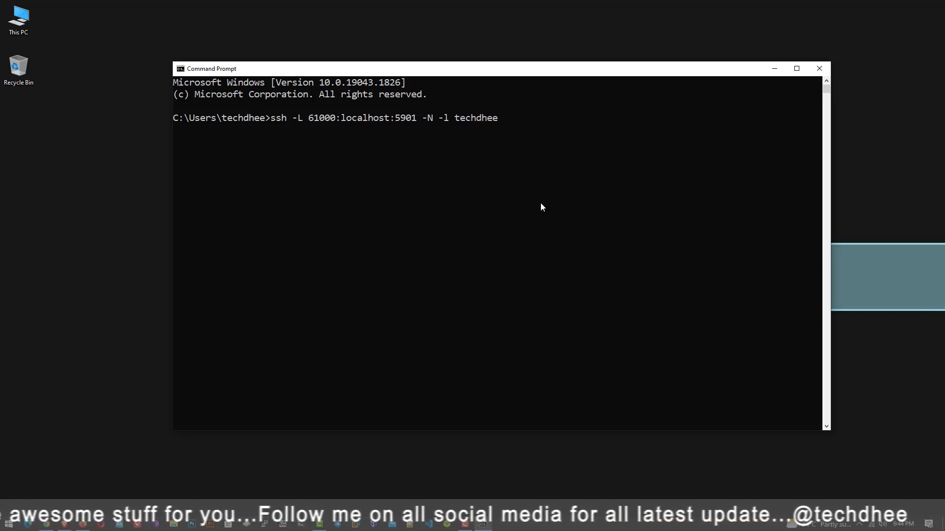
text(139.144.11.81)
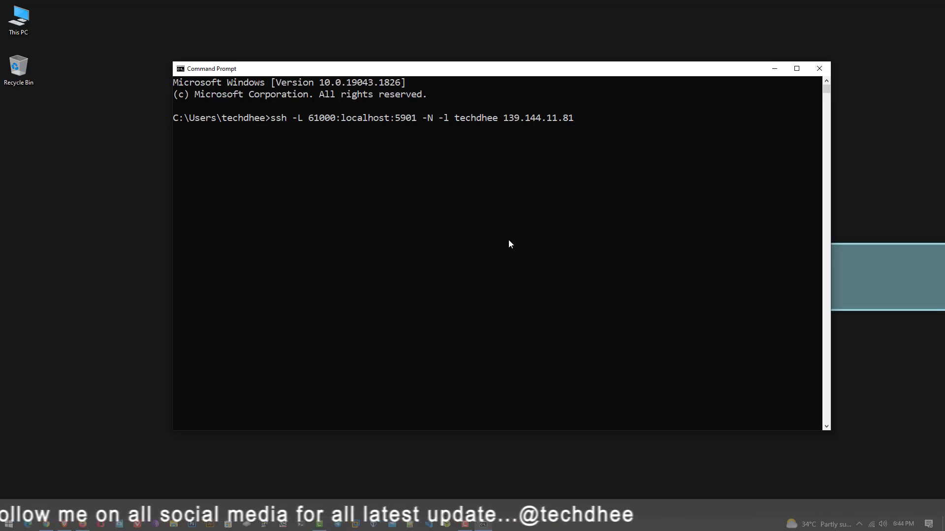
key(Enter)
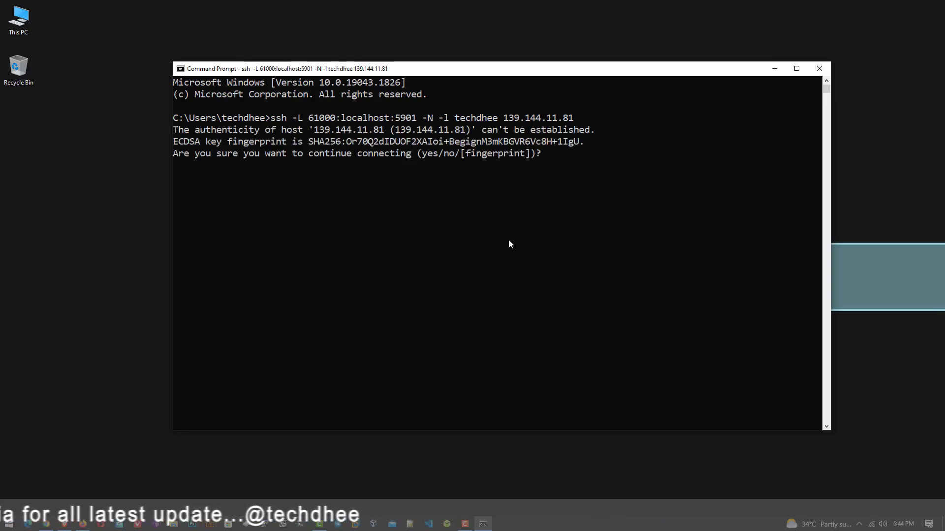
Answer yes to trust the server's host key
text(ye)
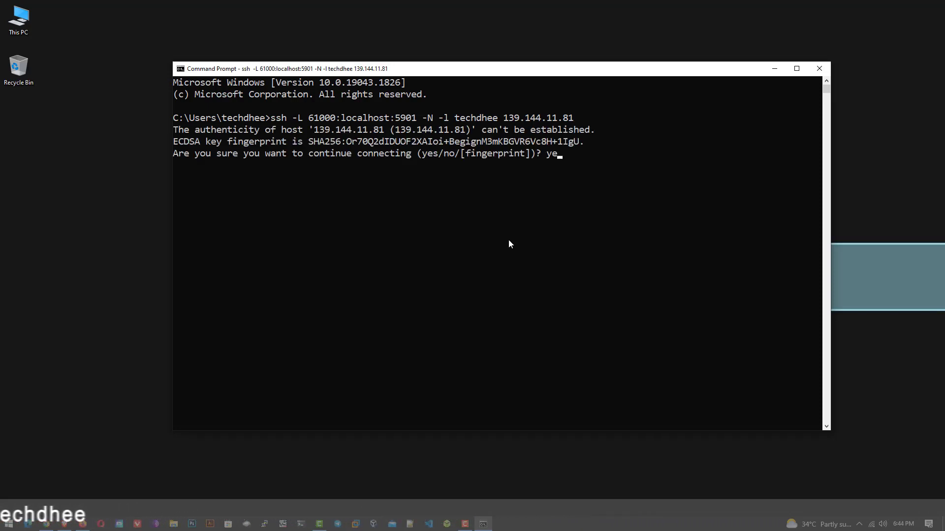
key(Enter)
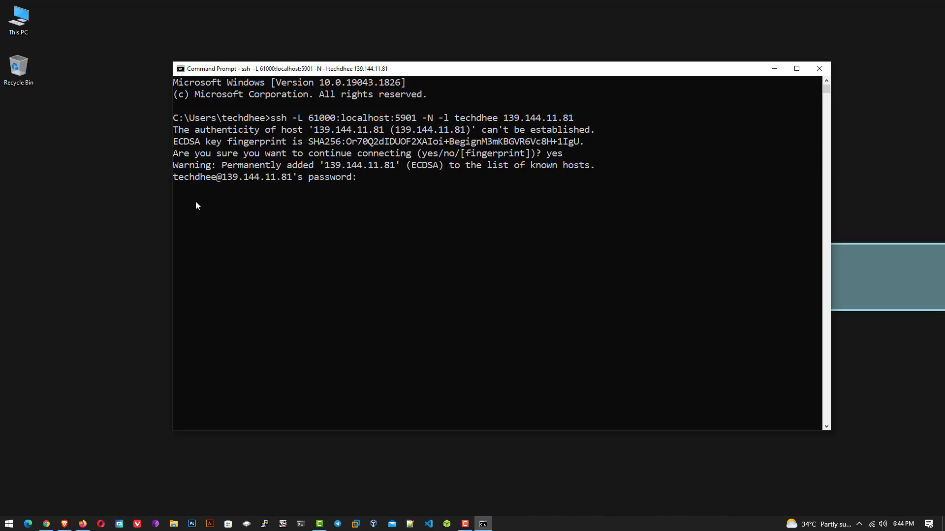
mouse_move(374, 211)
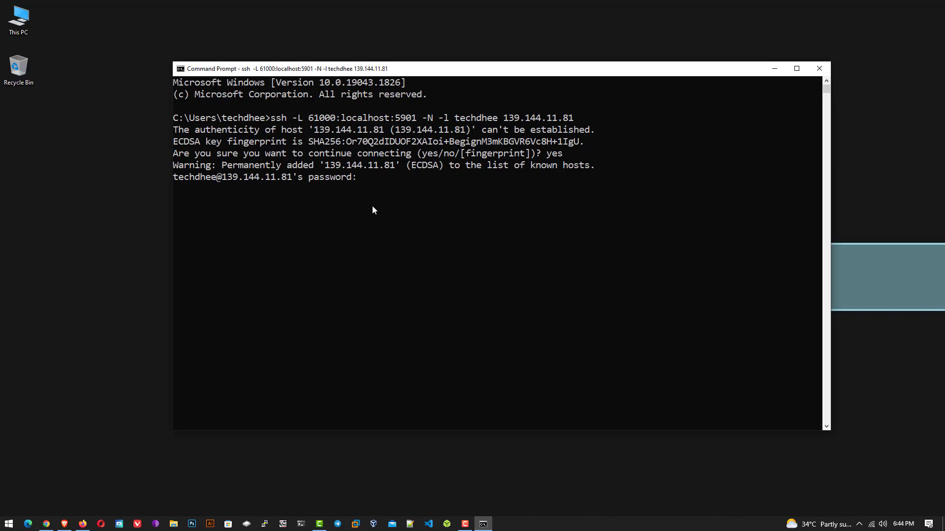
mouse_move(477, 459)
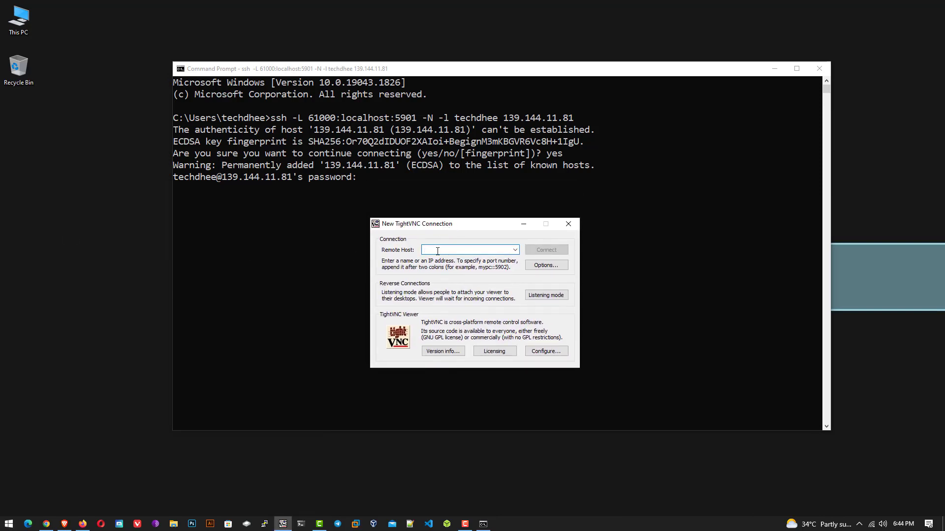
Connect TightVNC to localhost:61000 and submit the VNC password
text(localhost:61000)
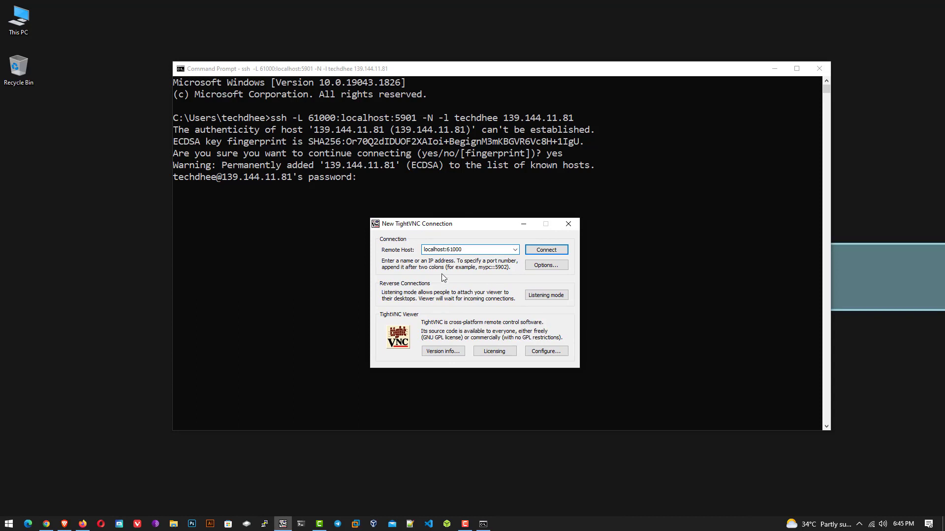
click(546, 250)
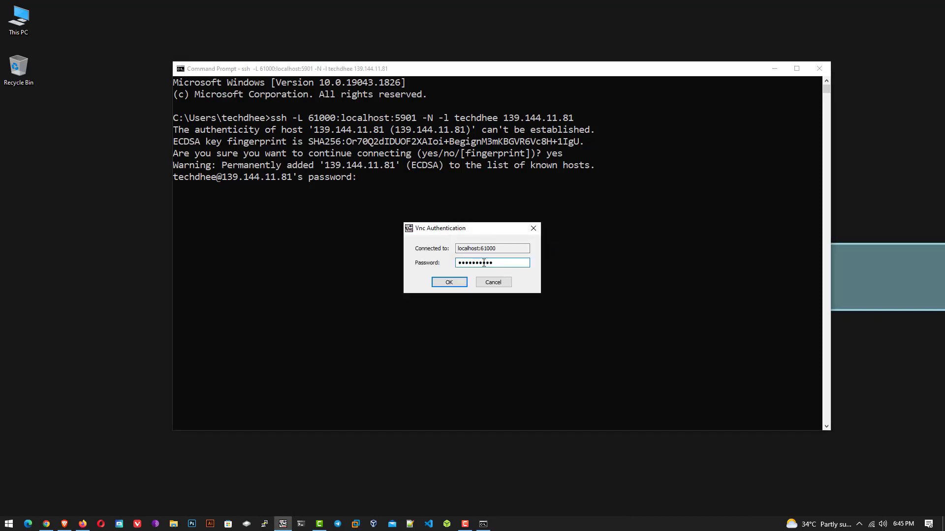
click(449, 281)
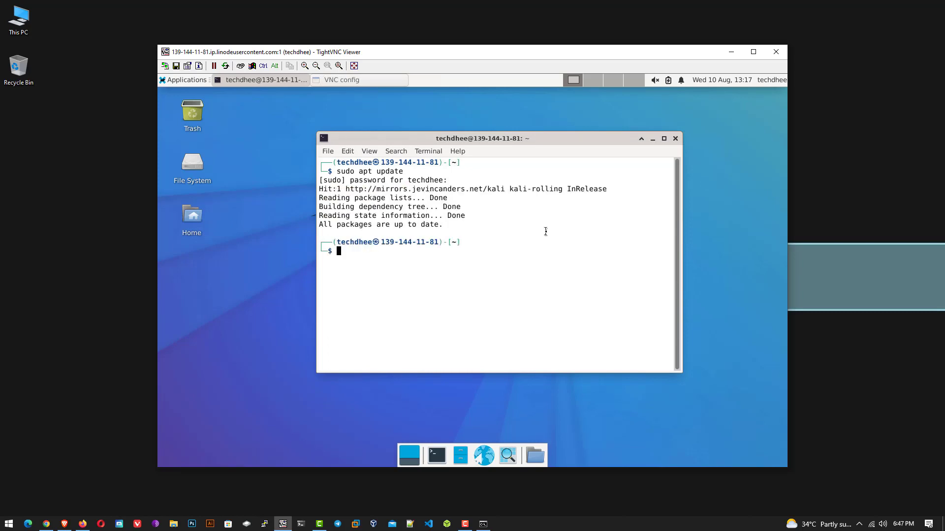
Run sudo apt install for the kali-desktop packages in the remote terminal
text(sudo apt in)
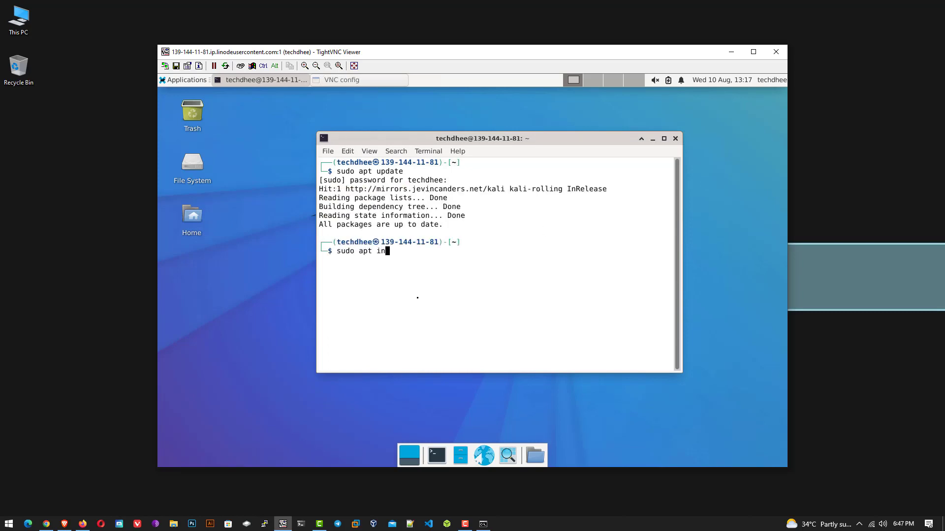
text(stall kali-desk)
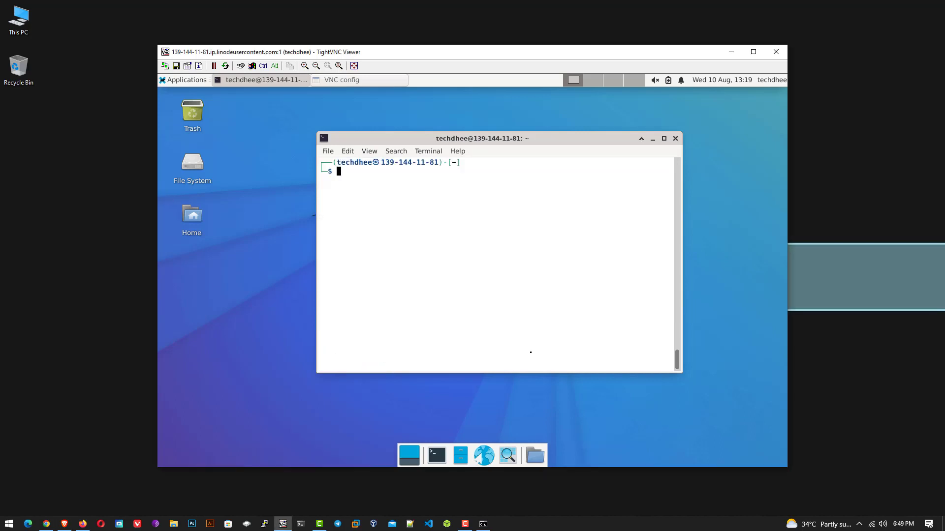
Run sudo update-alternatives --config x-session-manager and enter 2 for xfce4-session
text(sudo update-alternatives)
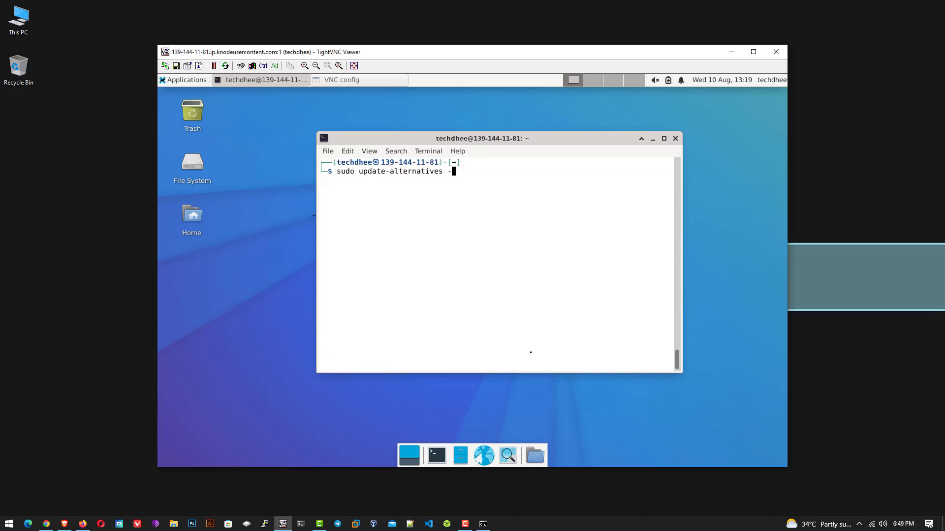
text(-config x-session-manager)
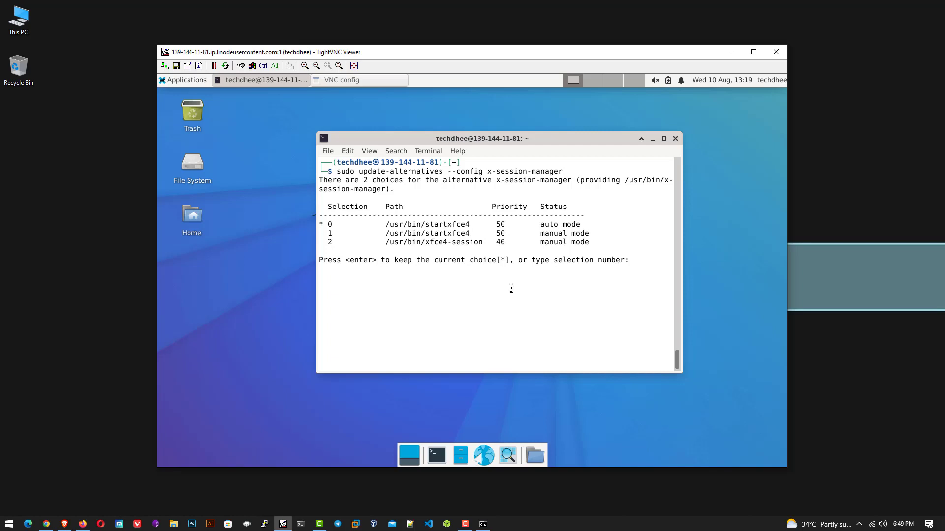
text(2)
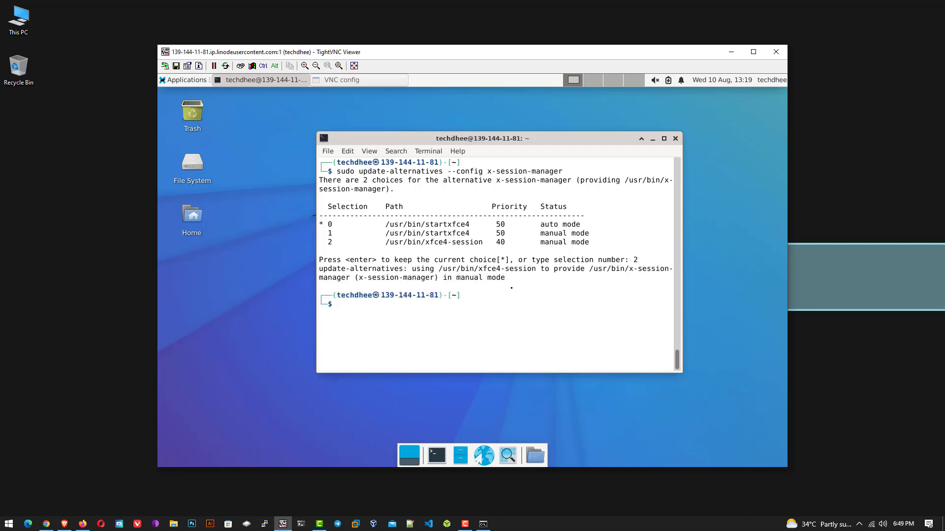
text(sudo)
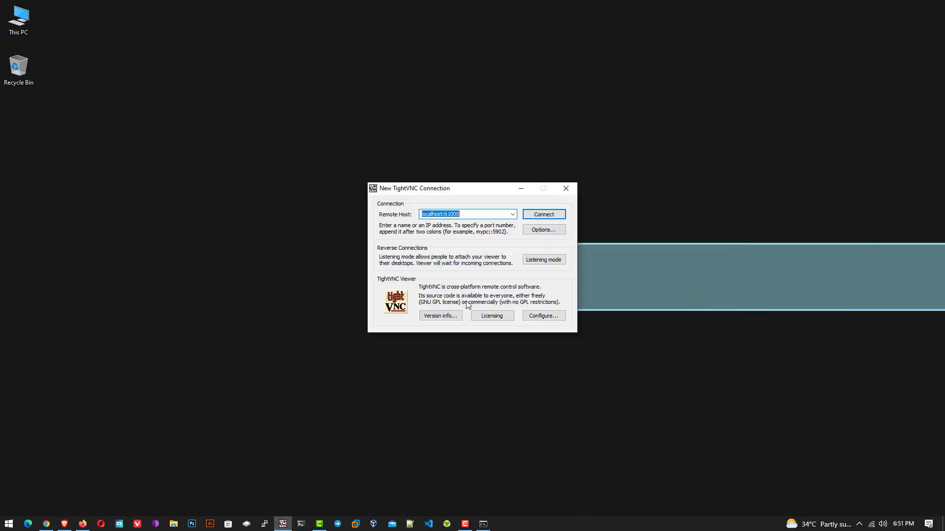
Reconnect to localhost:61000 so the Kali desktop with the dragon wallpaper appears
click(543, 215)
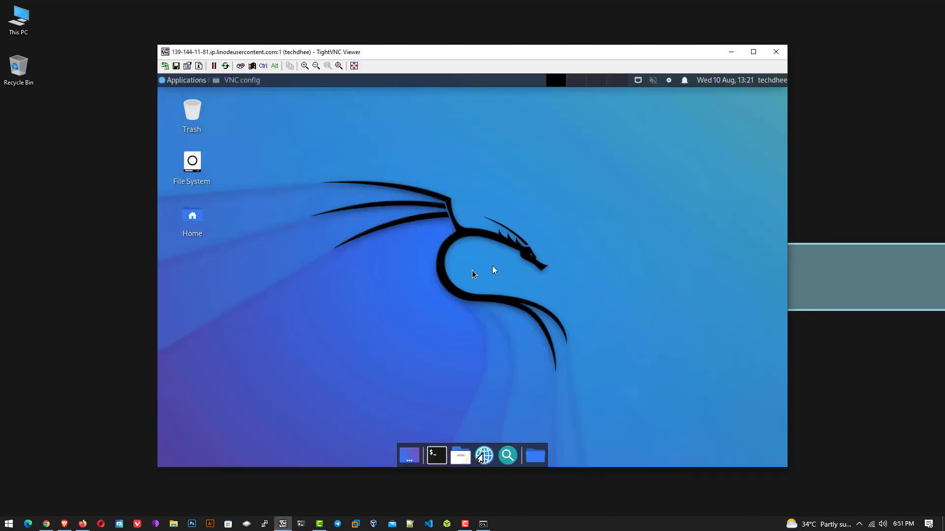
mouse_move(633, 193)
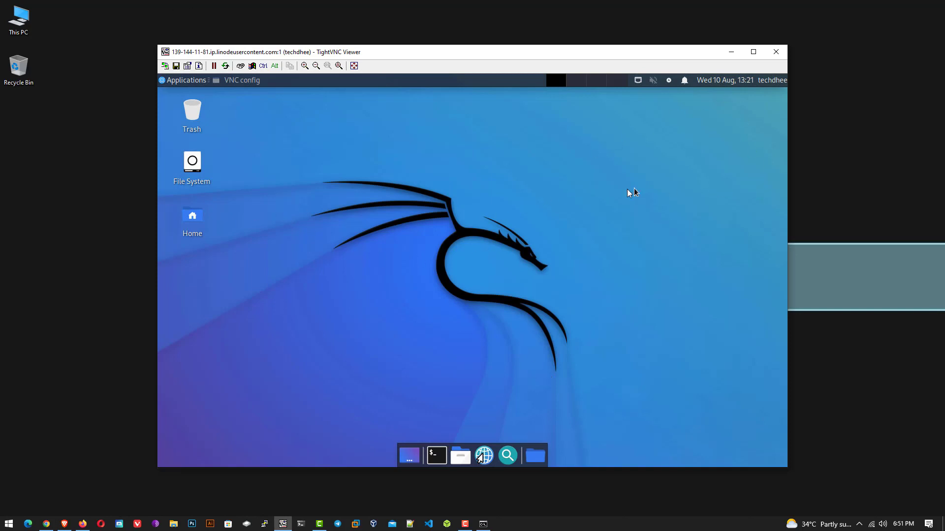
Show the Kali Applications menu with its tool categories and the Accessories programs
click(186, 80)
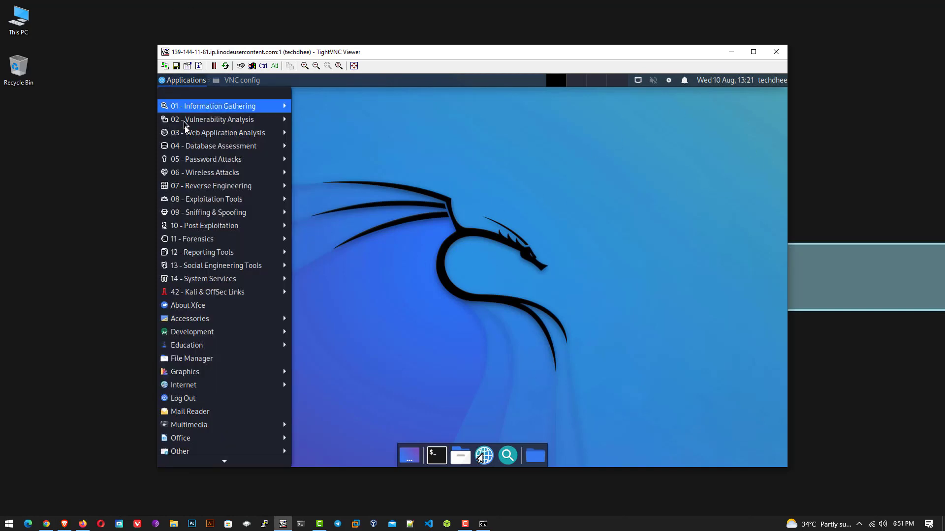
mouse_move(223, 146)
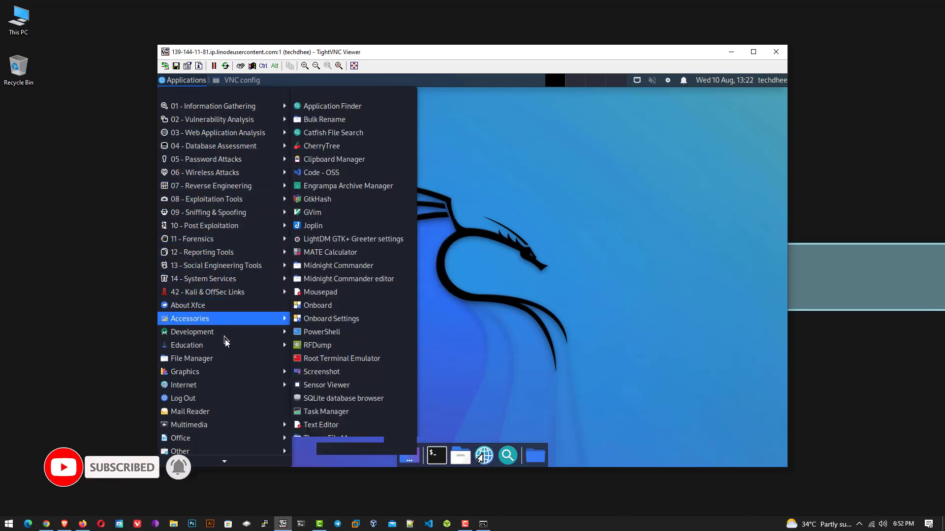
click(212, 106)
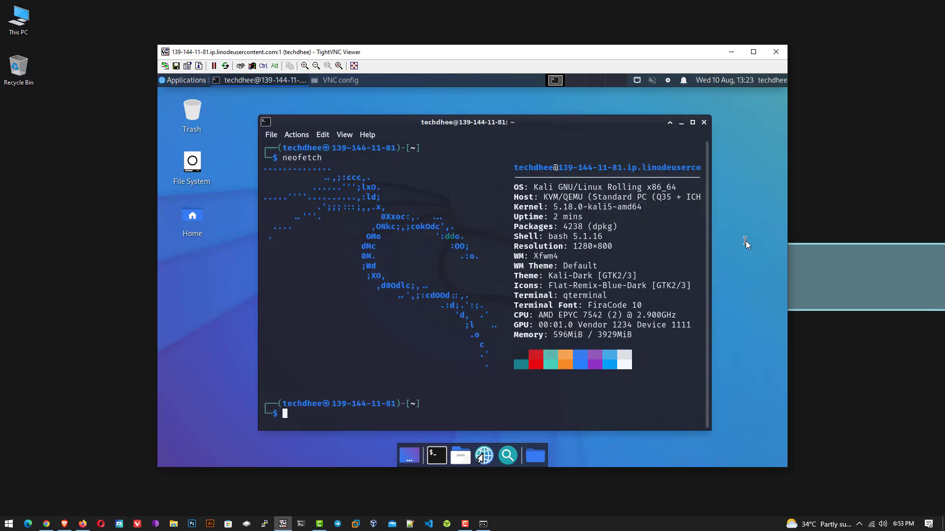
mouse_move(536, 188)
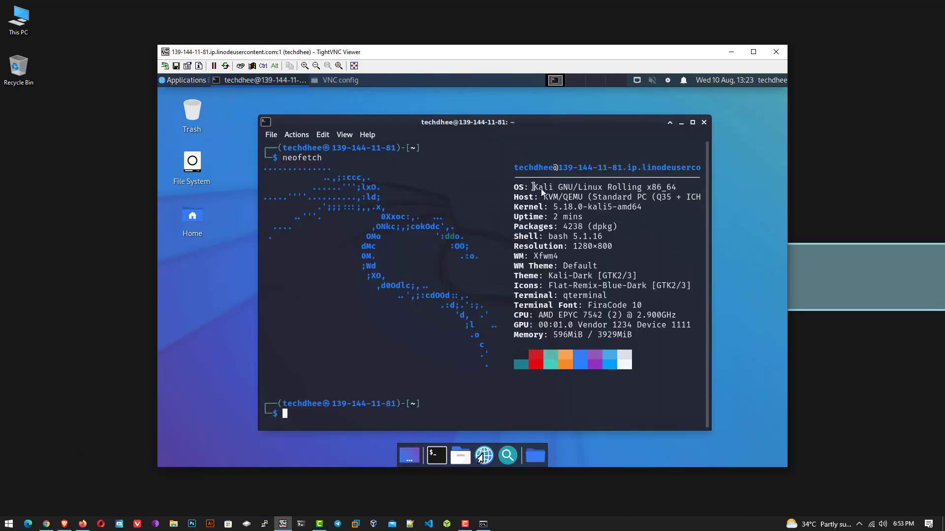